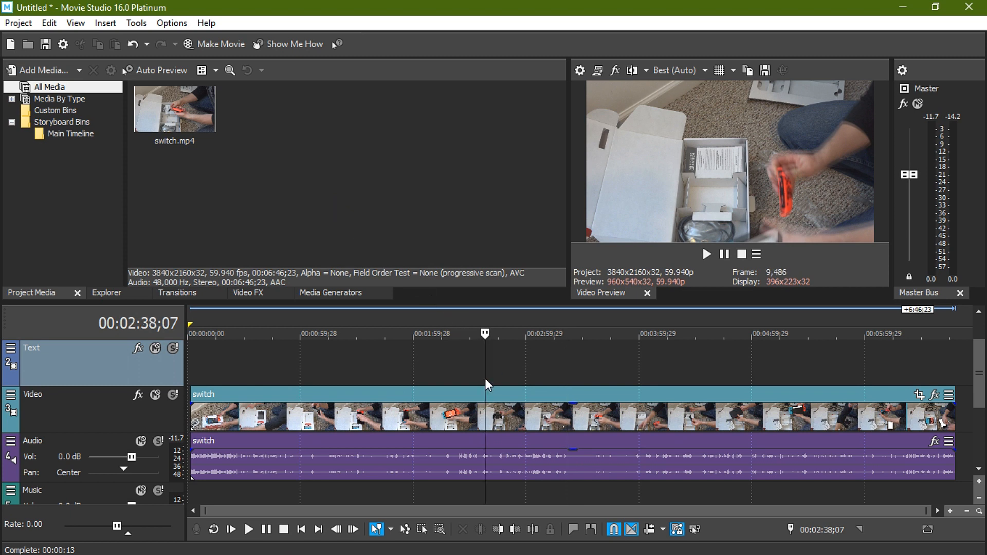
Step: Compare playback of switch.mp4 at Draft and Best preview quality around 2:37
{"action": "left_click", "coordinate": [572, 334]}
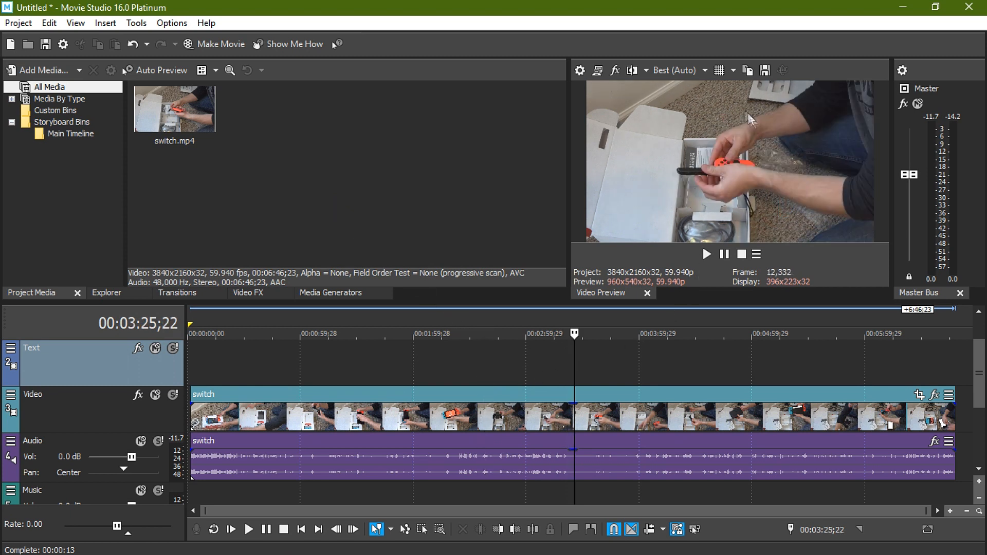
{"action": "mouse_move", "coordinate": [571, 241]}
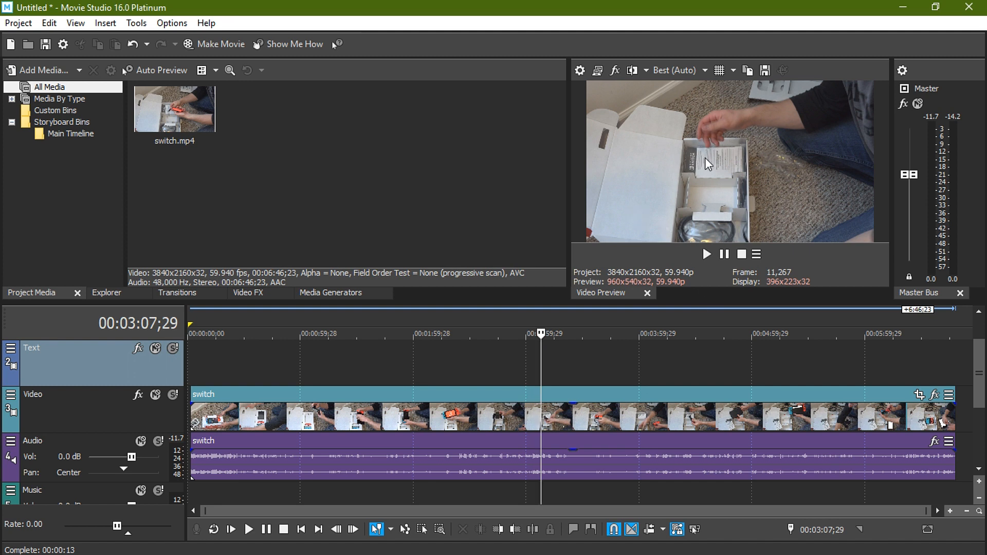
{"action": "mouse_move", "coordinate": [725, 142]}
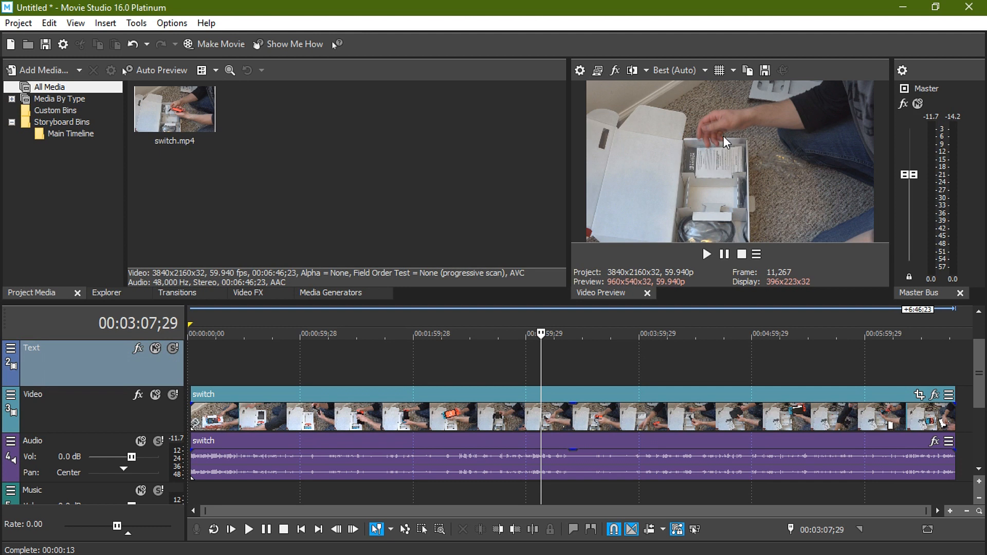
{"action": "mouse_move", "coordinate": [391, 127]}
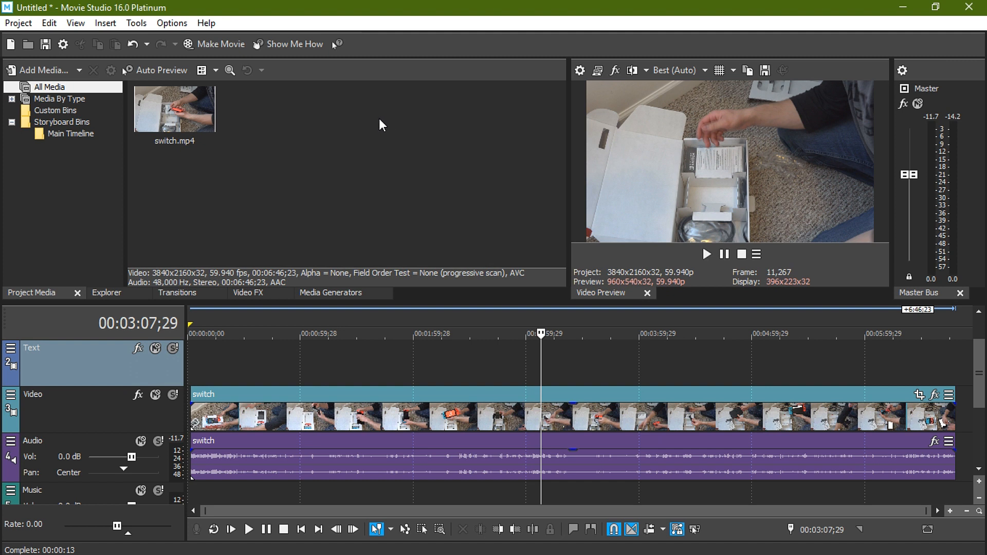
{"action": "mouse_move", "coordinate": [309, 136]}
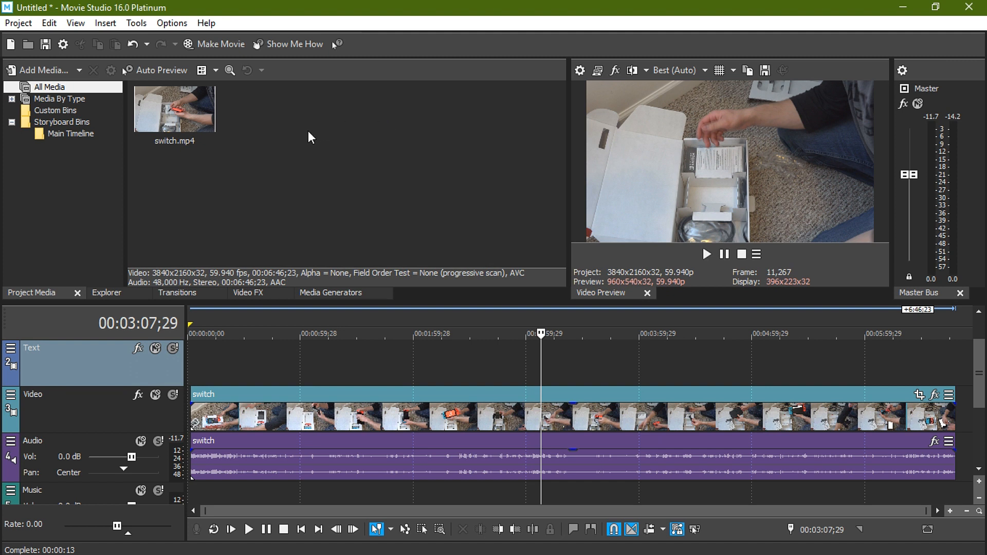
{"action": "mouse_move", "coordinate": [283, 164]}
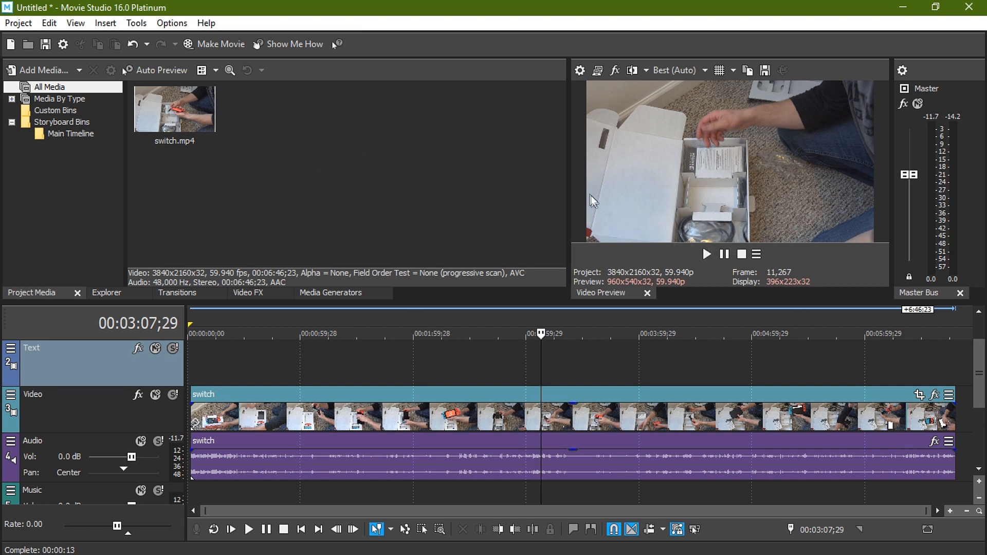
{"action": "mouse_move", "coordinate": [243, 140]}
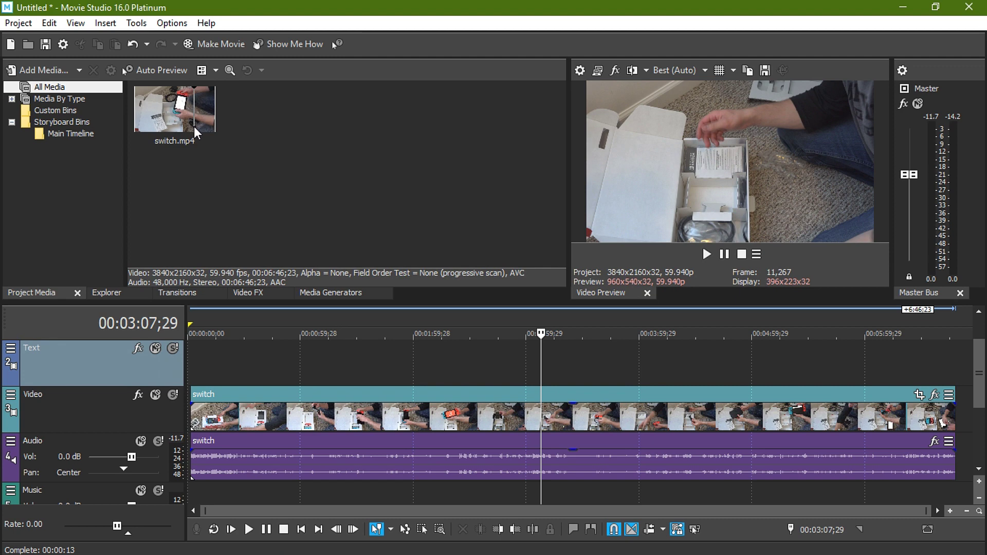
{"action": "right_click", "coordinate": [175, 107]}
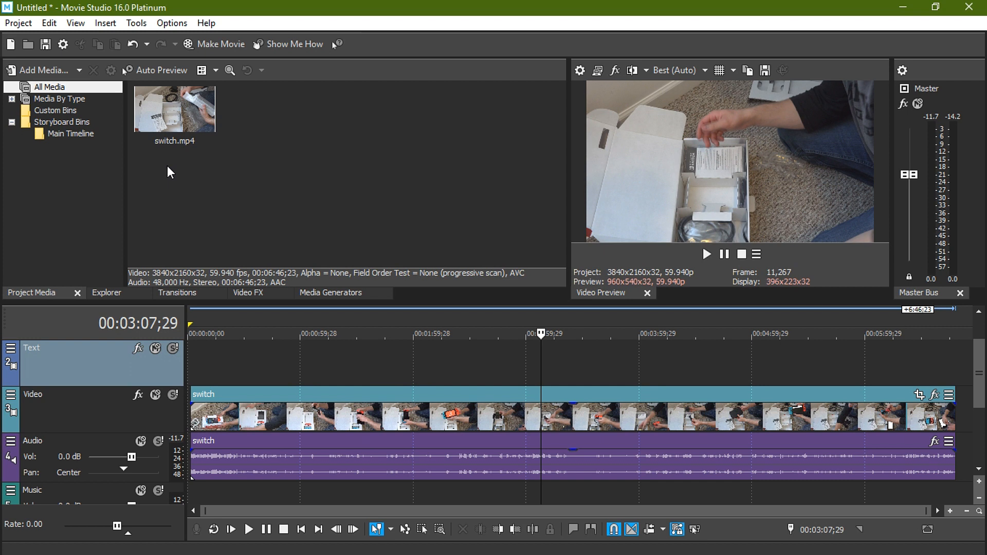
{"action": "mouse_move", "coordinate": [204, 154]}
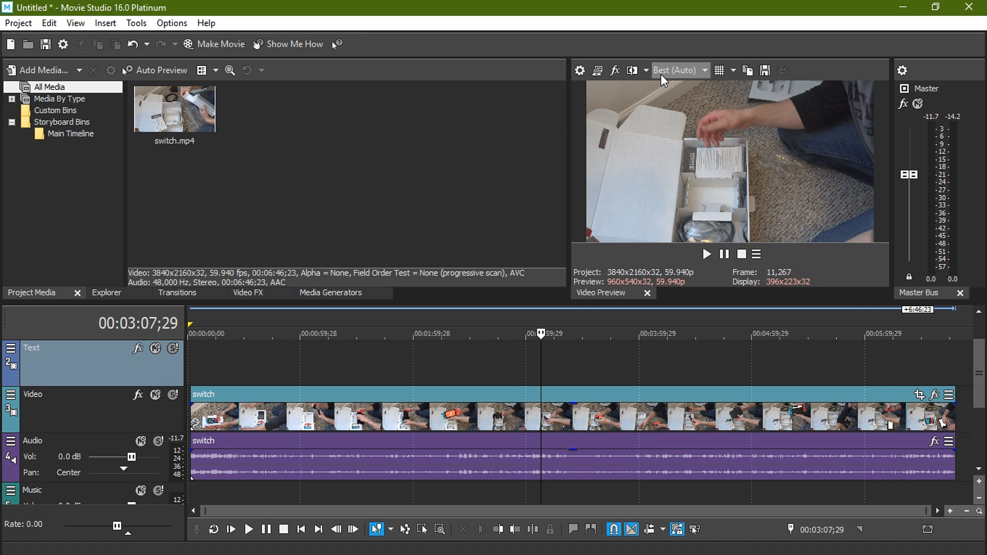
{"action": "left_click", "coordinate": [703, 70]}
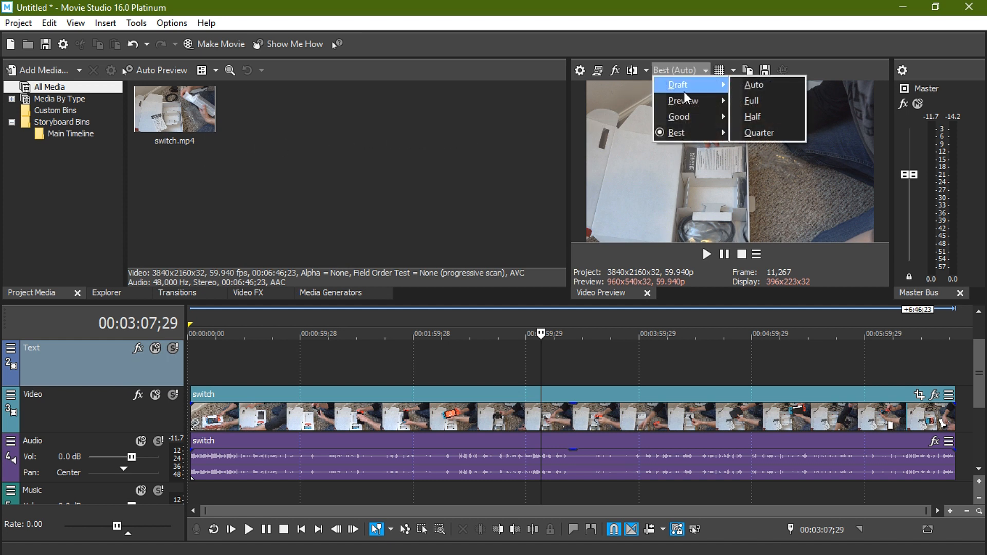
{"action": "mouse_move", "coordinate": [682, 101]}
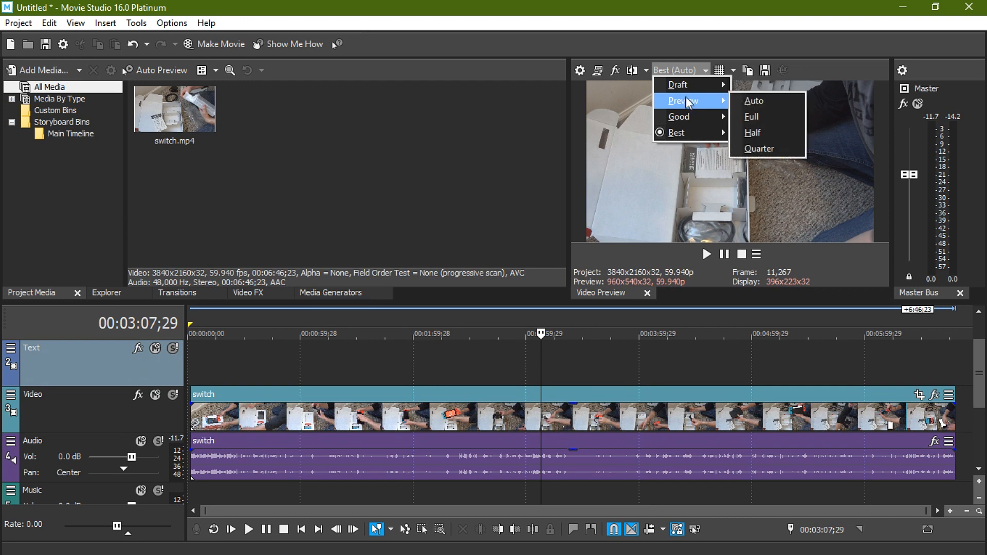
{"action": "left_click", "coordinate": [677, 84]}
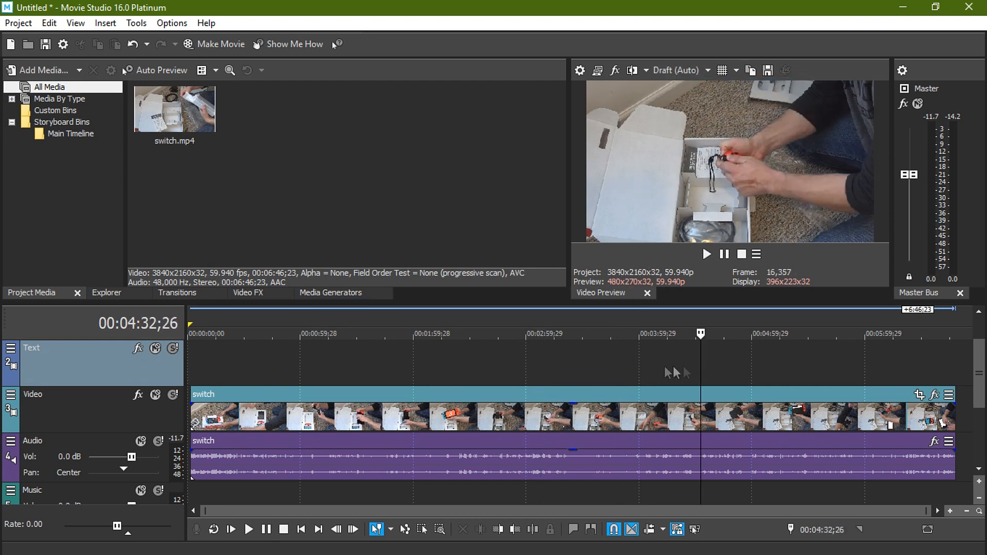
{"action": "left_click", "coordinate": [485, 333]}
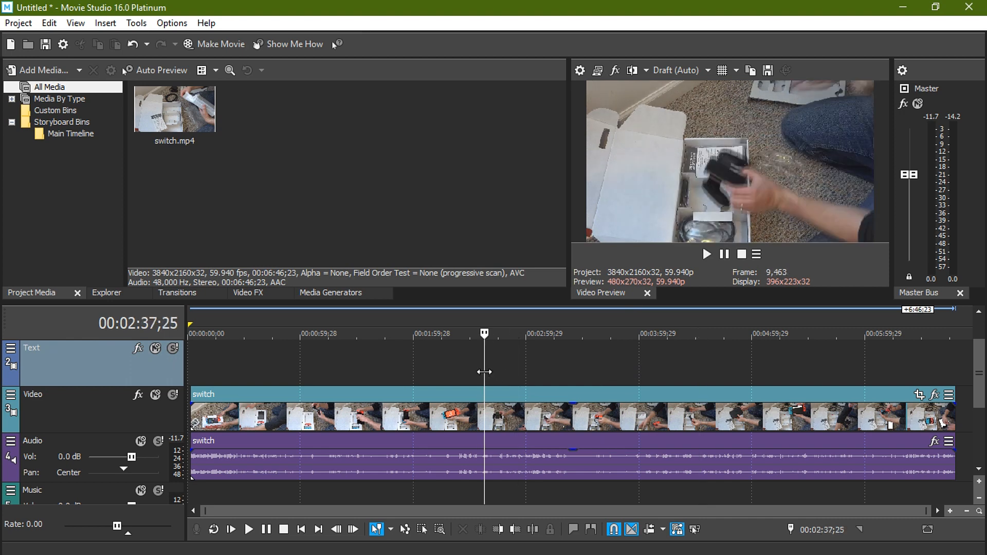
{"action": "left_click", "coordinate": [707, 69]}
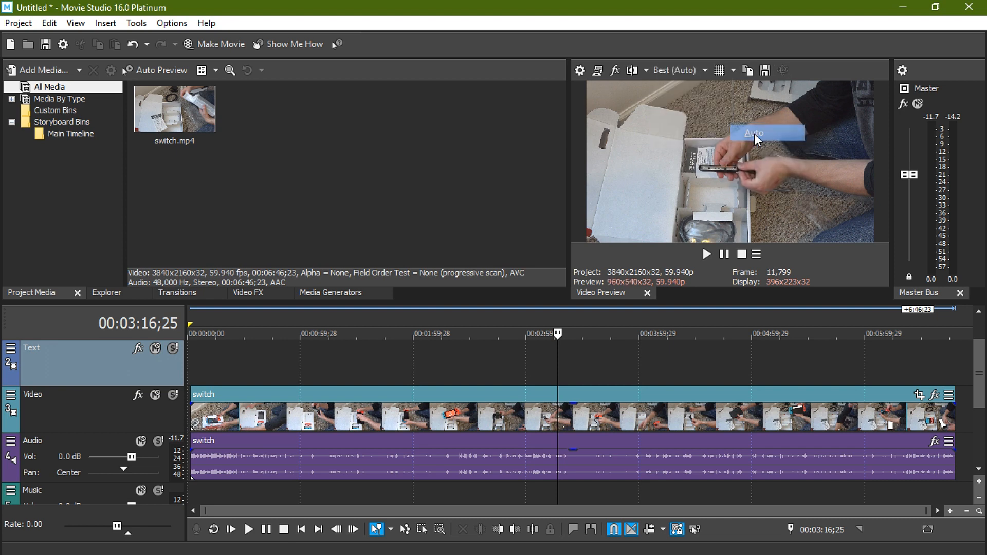
{"action": "mouse_move", "coordinate": [421, 203]}
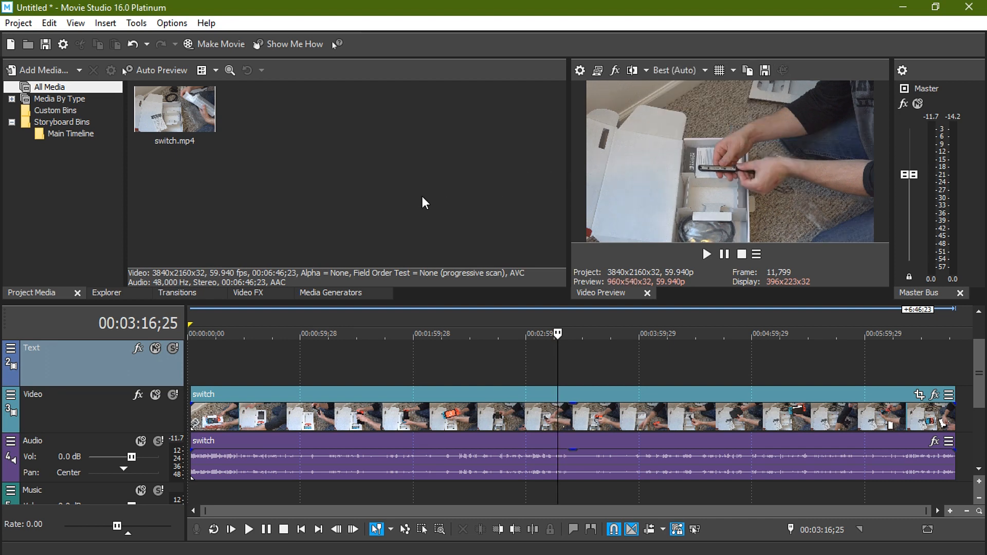
Step: Start building a video proxy for switch.mp4 from Project Media and dismiss the notice
{"action": "right_click", "coordinate": [175, 107]}
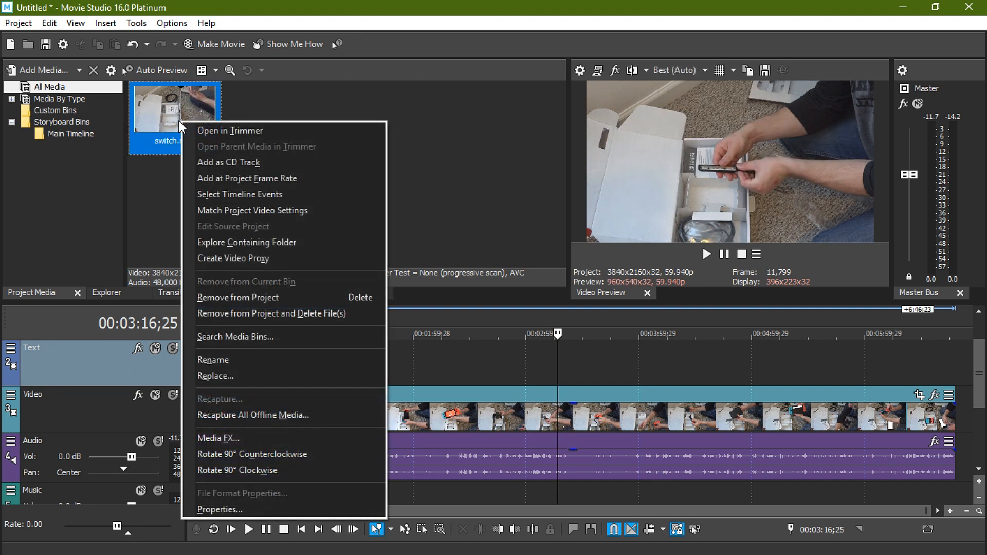
{"action": "mouse_move", "coordinate": [252, 195]}
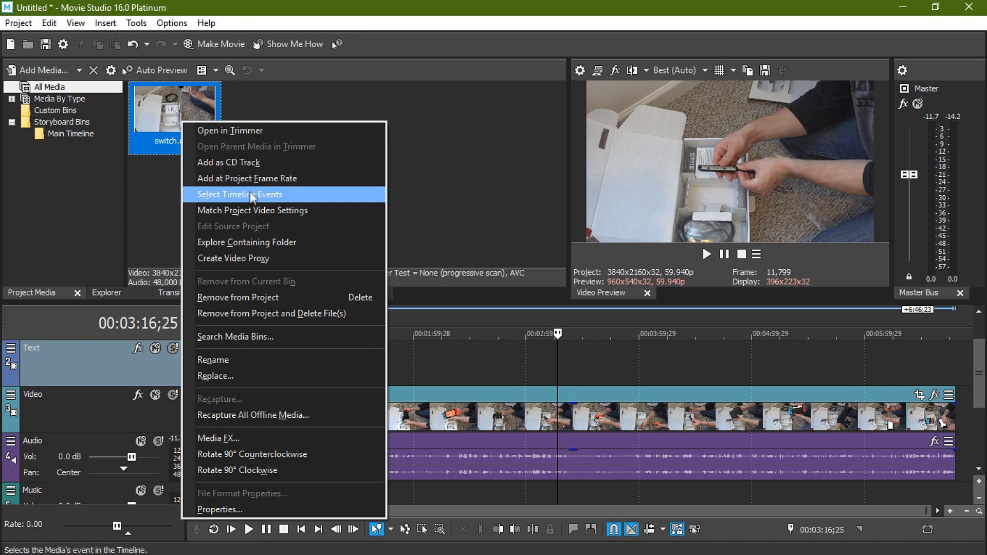
{"action": "mouse_move", "coordinate": [267, 244]}
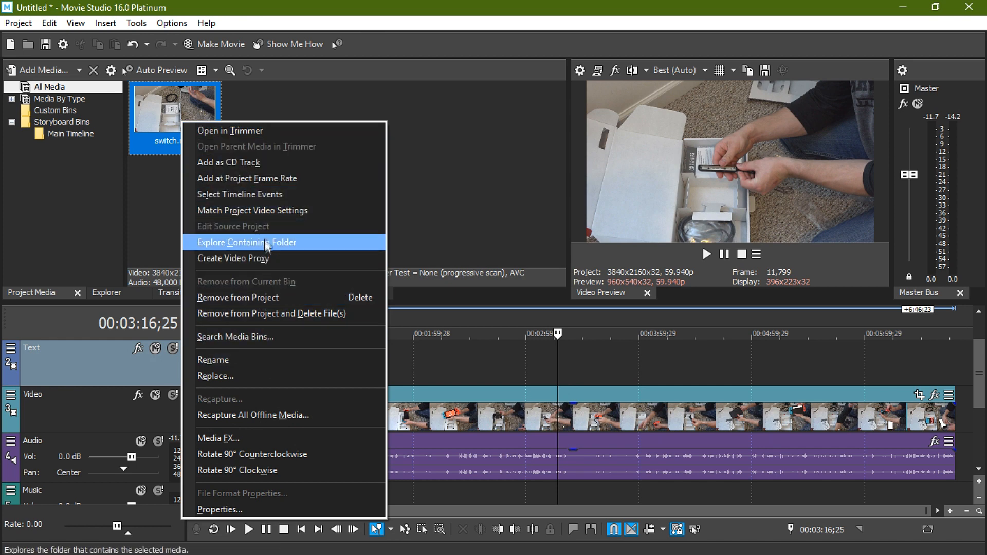
{"action": "left_click", "coordinate": [232, 258]}
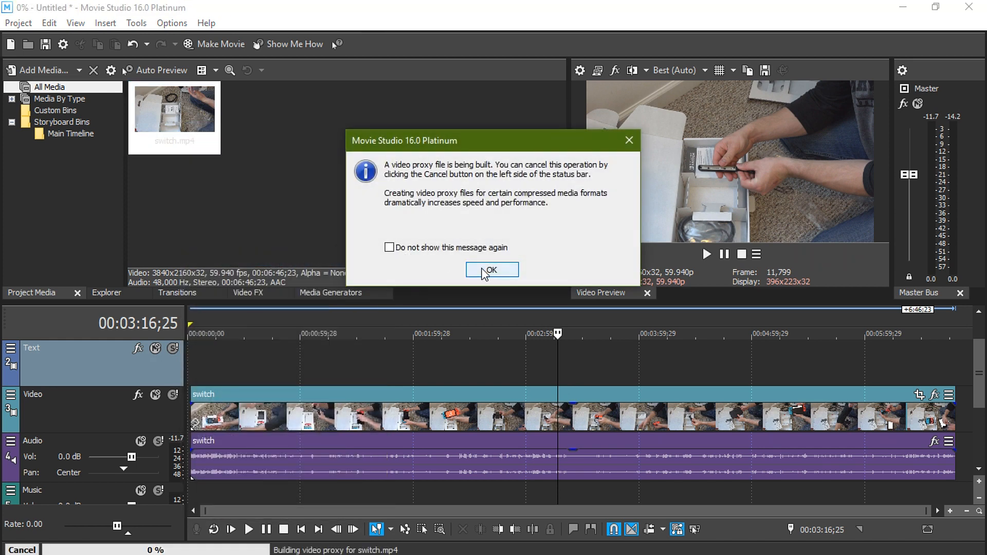
{"action": "left_click", "coordinate": [492, 270]}
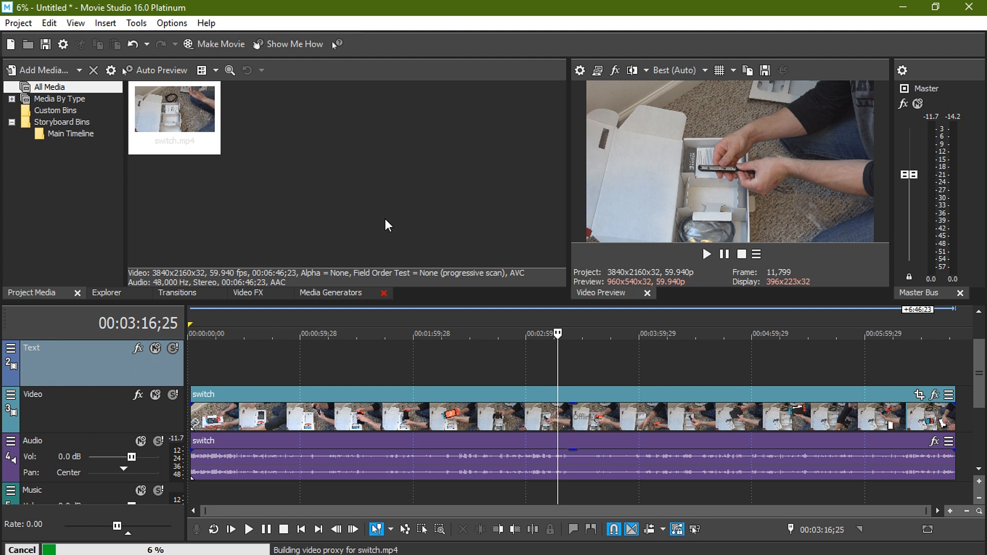
Step: Move the playhead along the ruler and reach the Options menu via Insert
{"action": "left_click", "coordinate": [438, 333]}
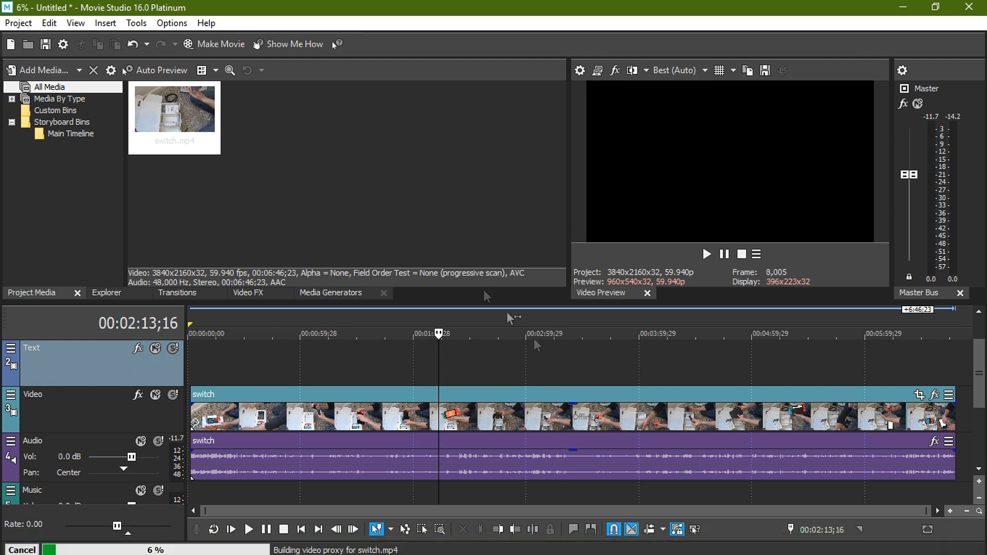
{"action": "left_click", "coordinate": [599, 333]}
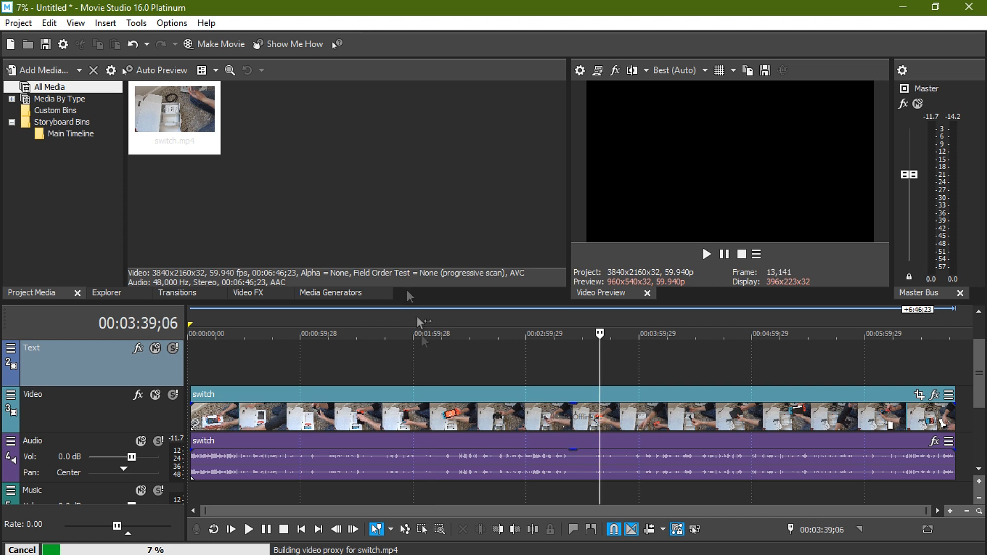
{"action": "left_click", "coordinate": [105, 23]}
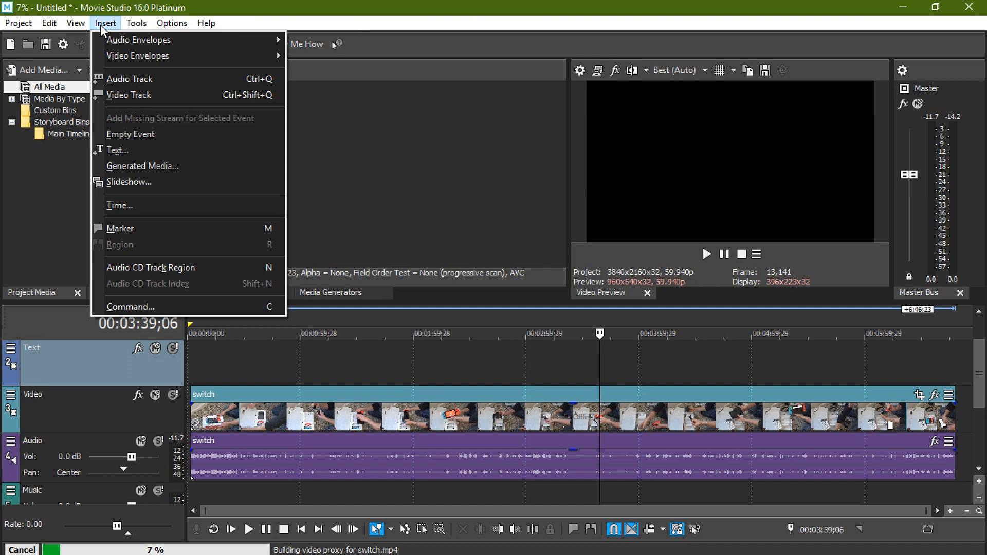
{"action": "left_click", "coordinate": [171, 23]}
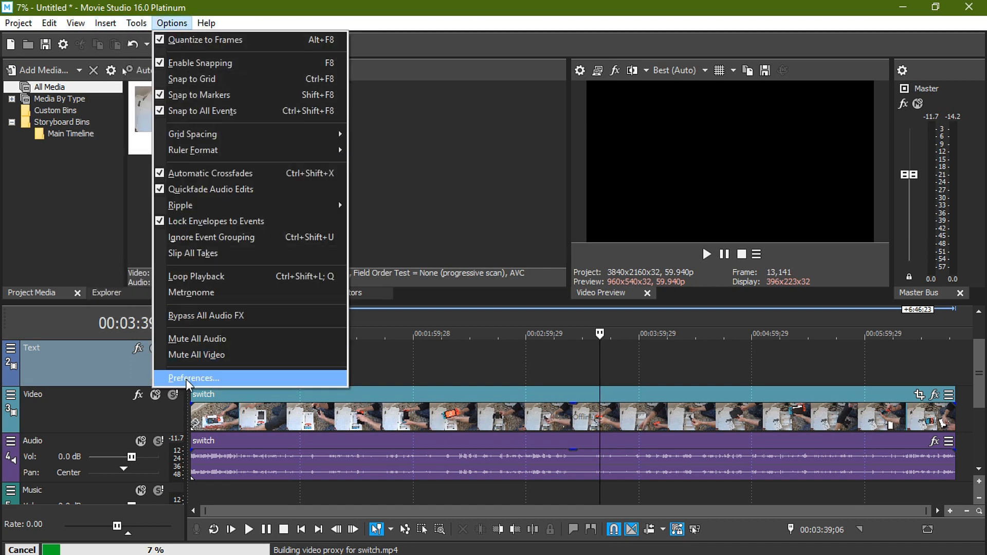
Step: Set Dynamic RAM Preview max to 250 MB in the Video preferences
{"action": "left_click", "coordinate": [193, 378]}
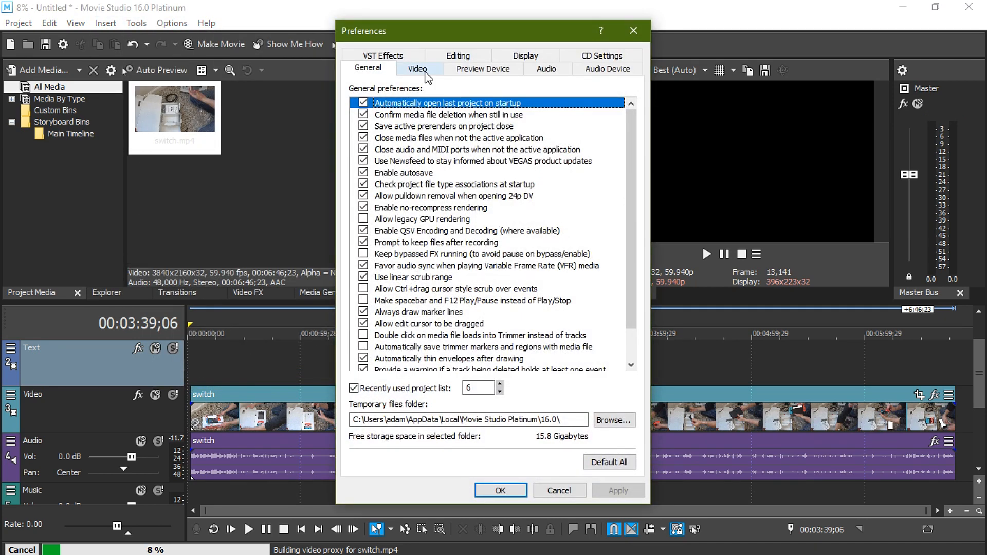
{"action": "left_click", "coordinate": [416, 69]}
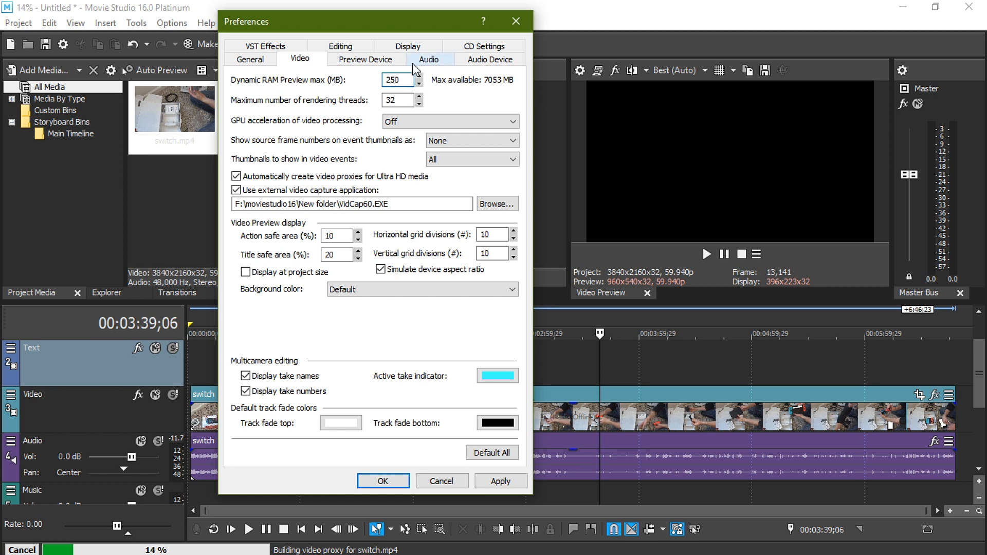
{"action": "left_click", "coordinate": [397, 80]}
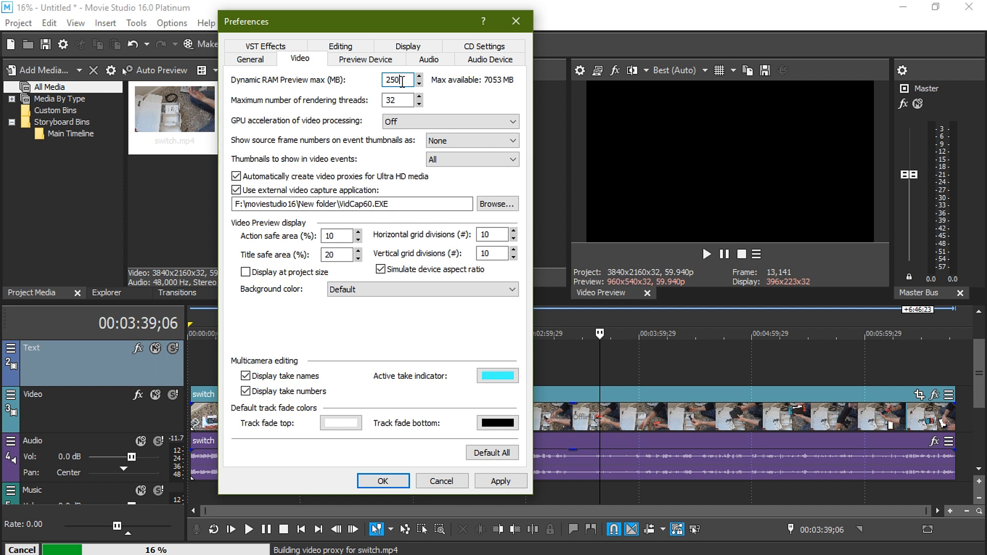
{"action": "mouse_move", "coordinate": [478, 176]}
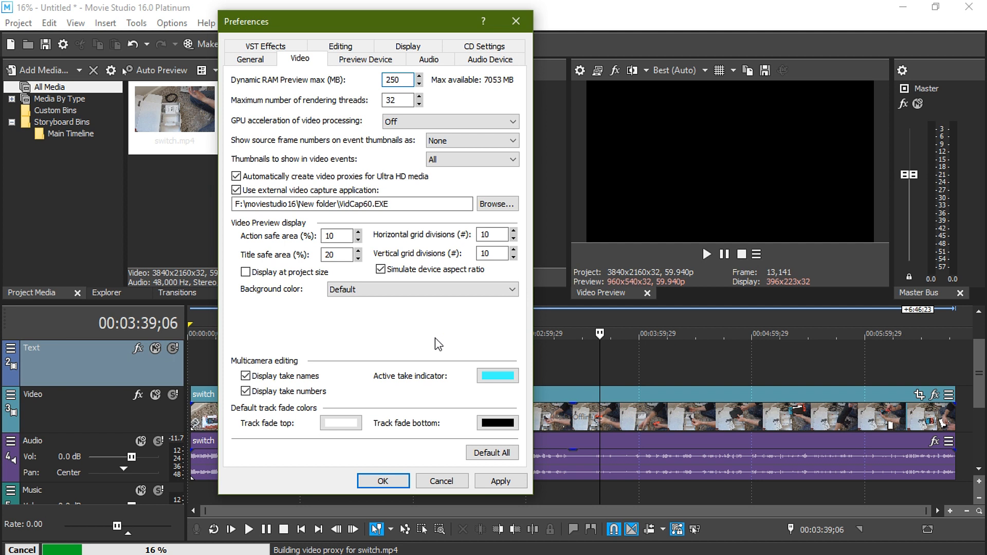
{"action": "left_click", "coordinate": [399, 80]}
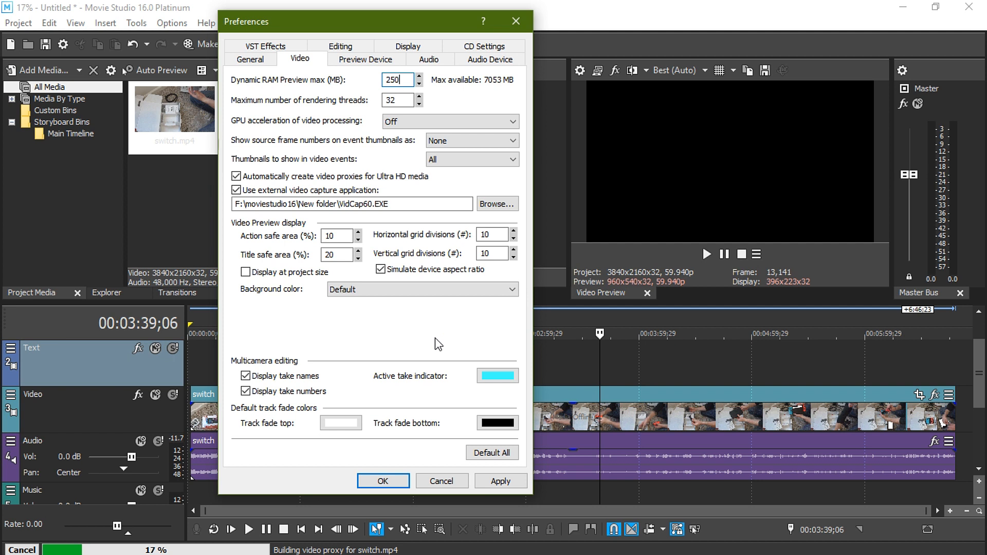
{"action": "mouse_move", "coordinate": [427, 323]}
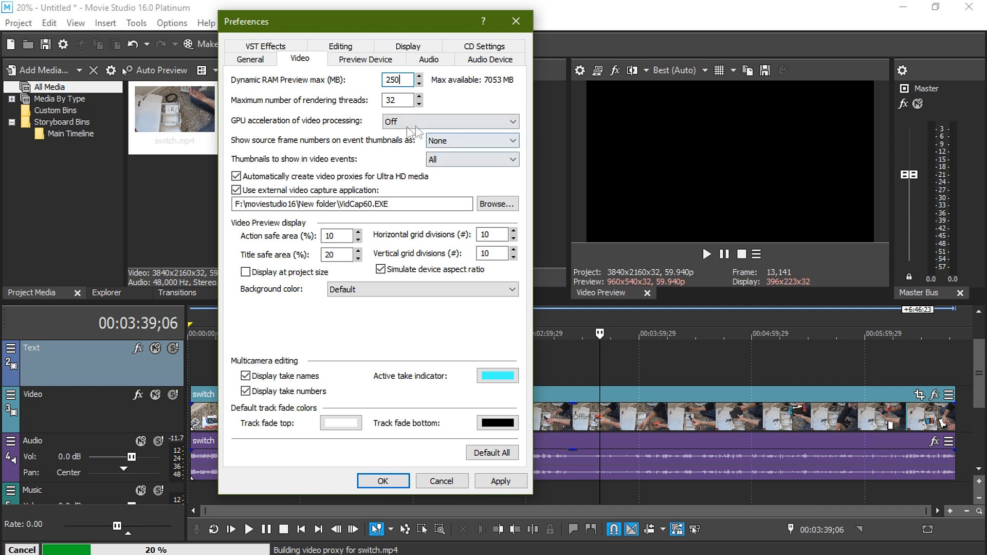
{"action": "mouse_move", "coordinate": [370, 128]}
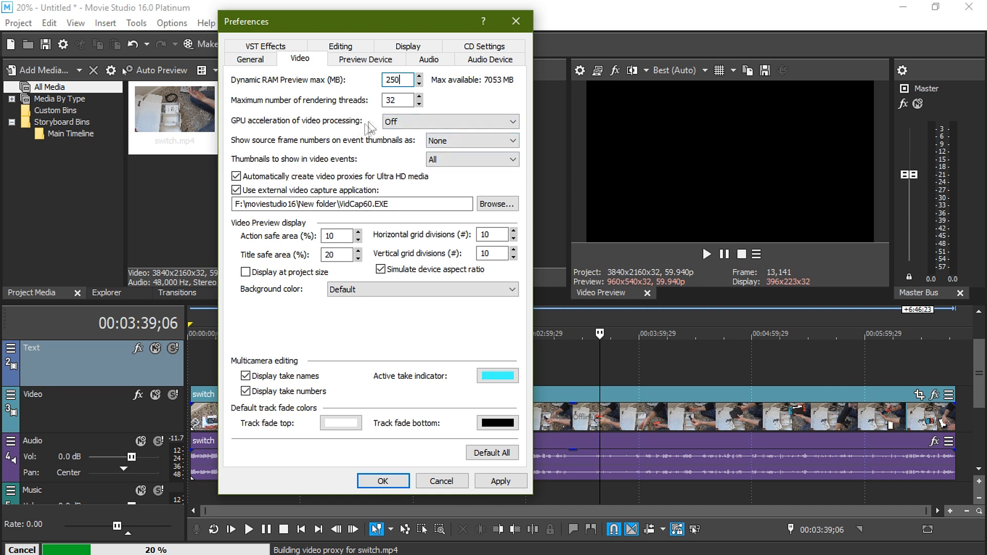
{"action": "mouse_move", "coordinate": [350, 130]}
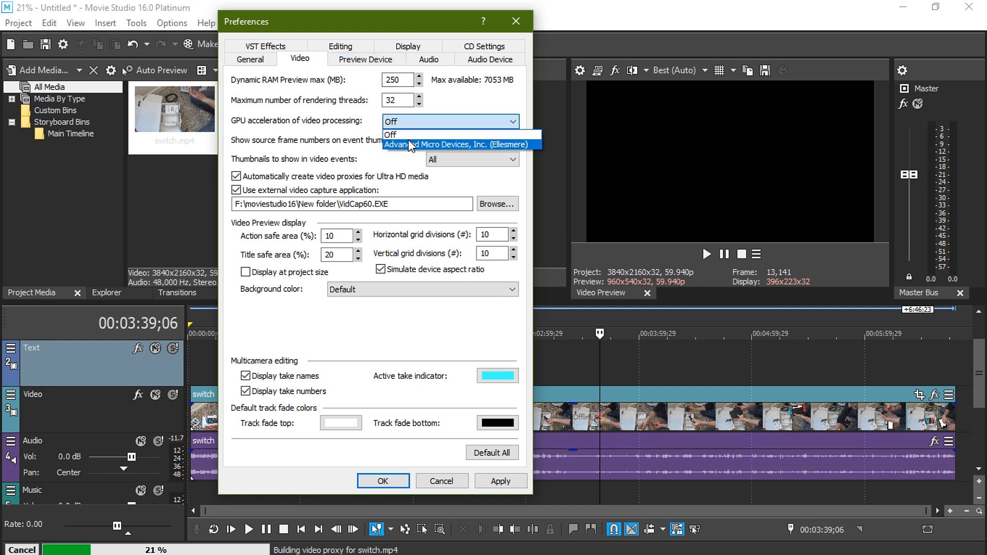
Step: Enable GPU acceleration on the AMD device, apply with 250 MB RAM preview, accept both warnings and close Preferences
{"action": "left_click", "coordinate": [460, 144]}
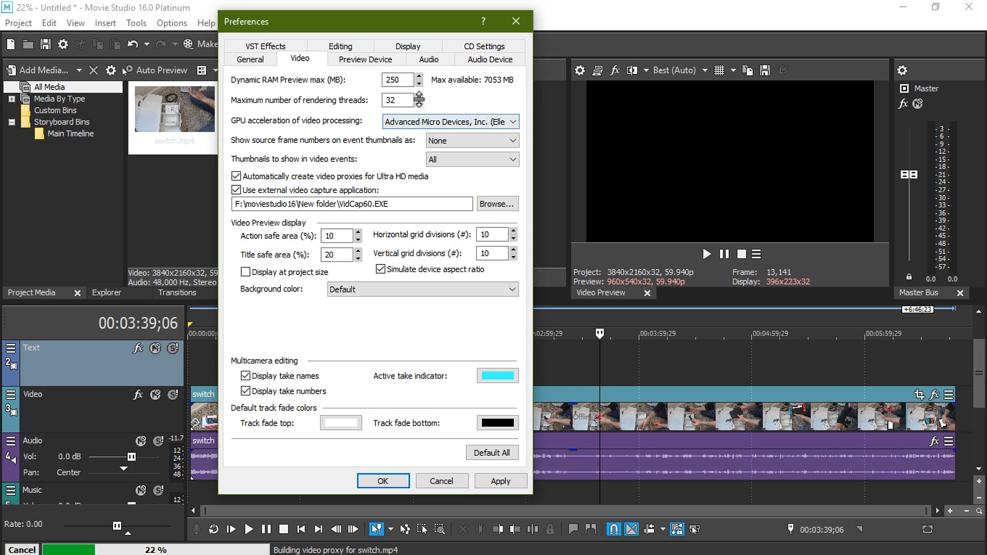
{"action": "left_click", "coordinate": [398, 80]}
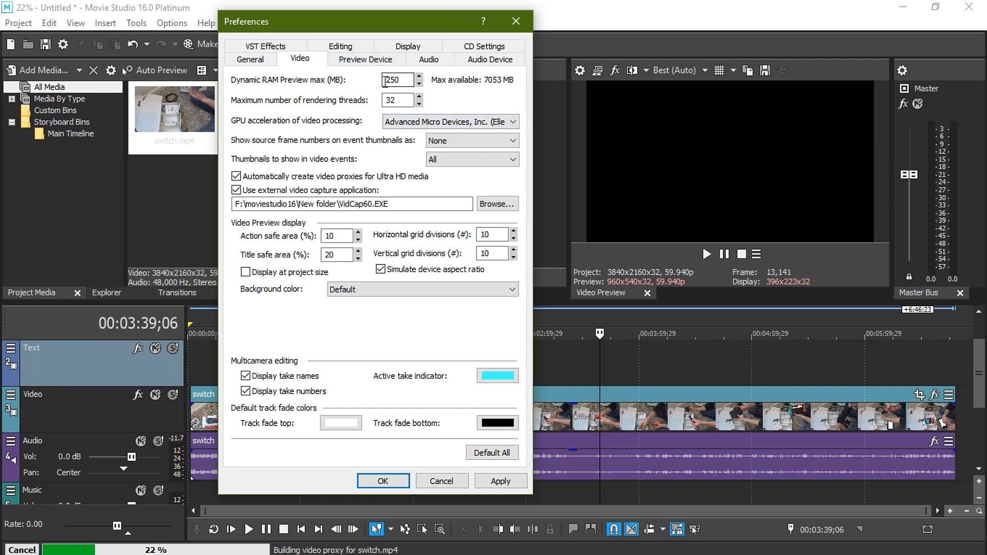
{"action": "mouse_move", "coordinate": [699, 183]}
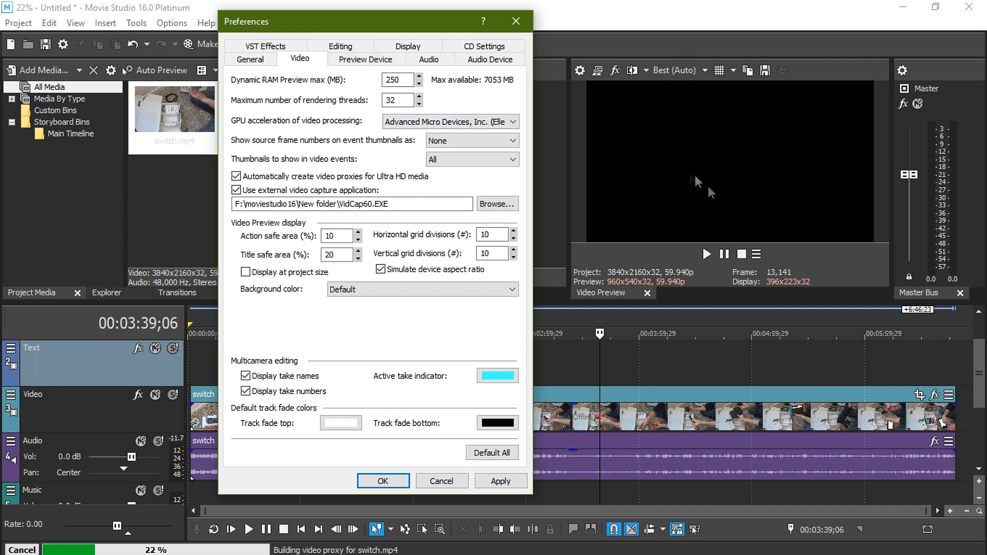
{"action": "mouse_move", "coordinate": [420, 169]}
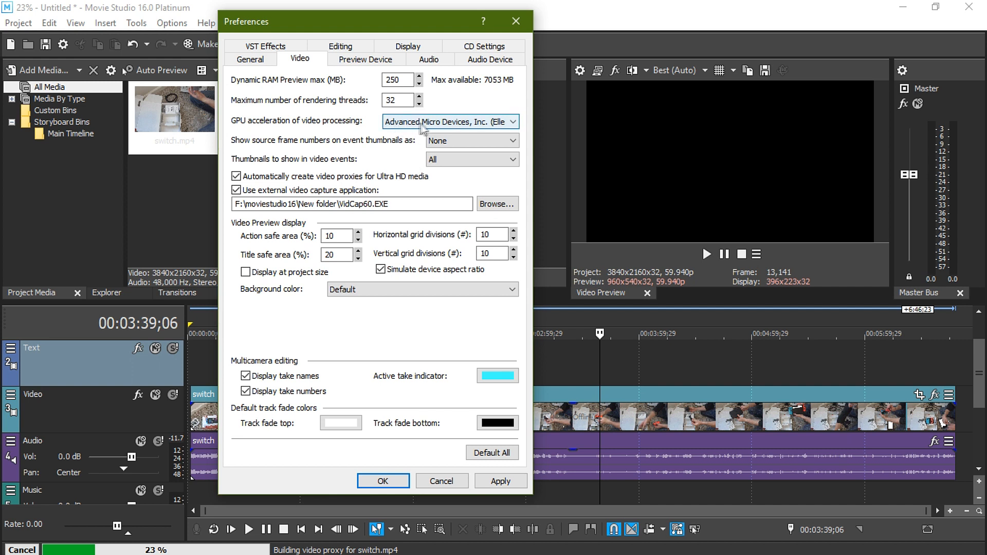
{"action": "mouse_move", "coordinate": [297, 133]}
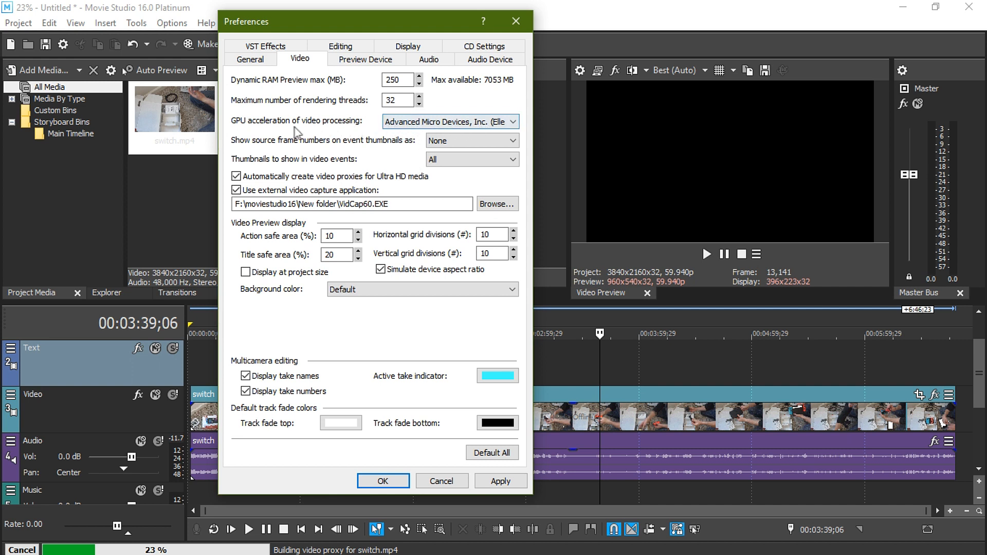
{"action": "left_click", "coordinate": [501, 480]}
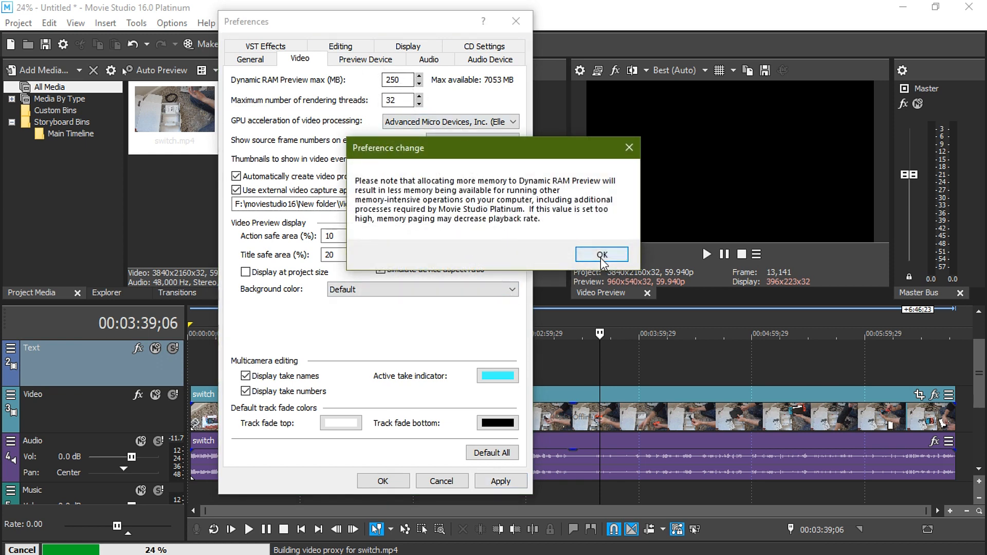
{"action": "left_click", "coordinate": [599, 254]}
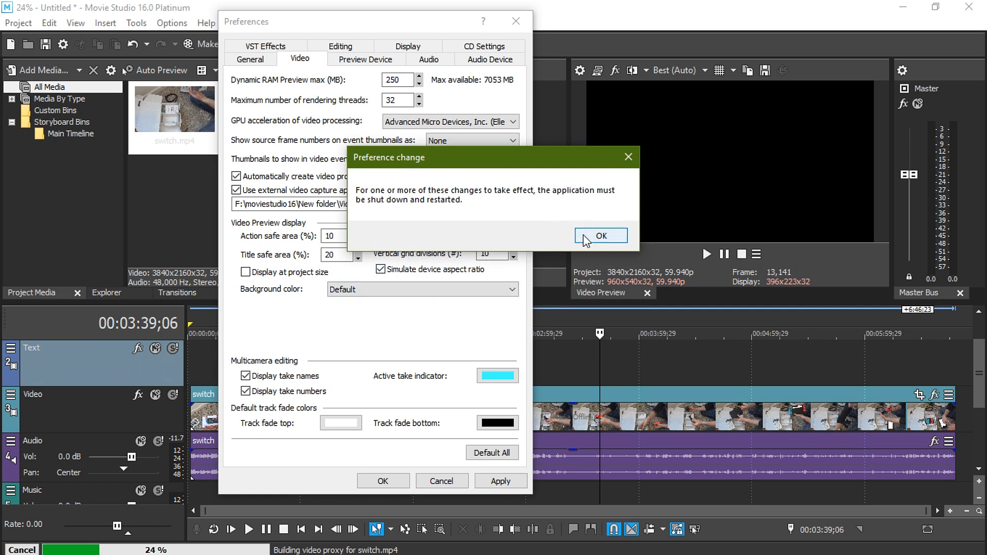
{"action": "left_click", "coordinate": [599, 236]}
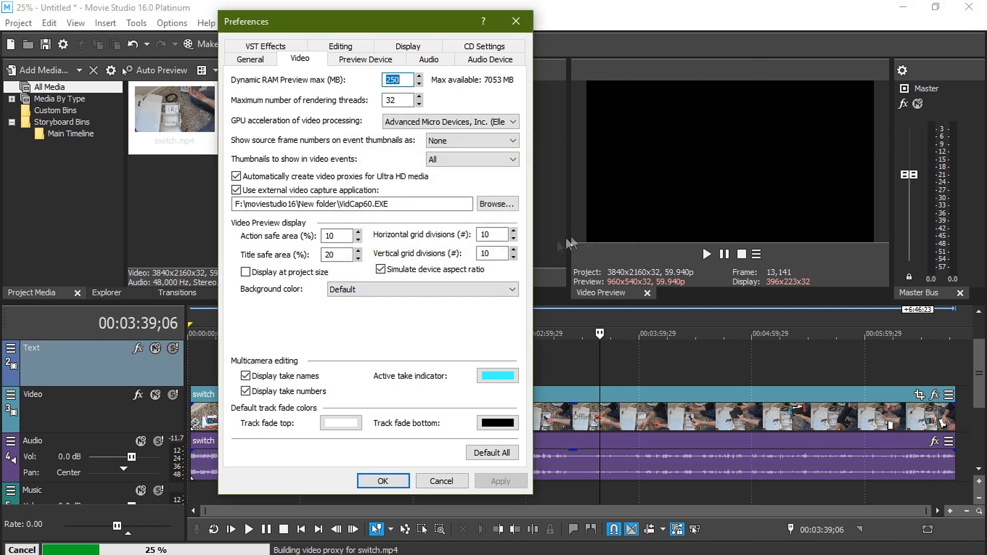
{"action": "left_click", "coordinate": [383, 481]}
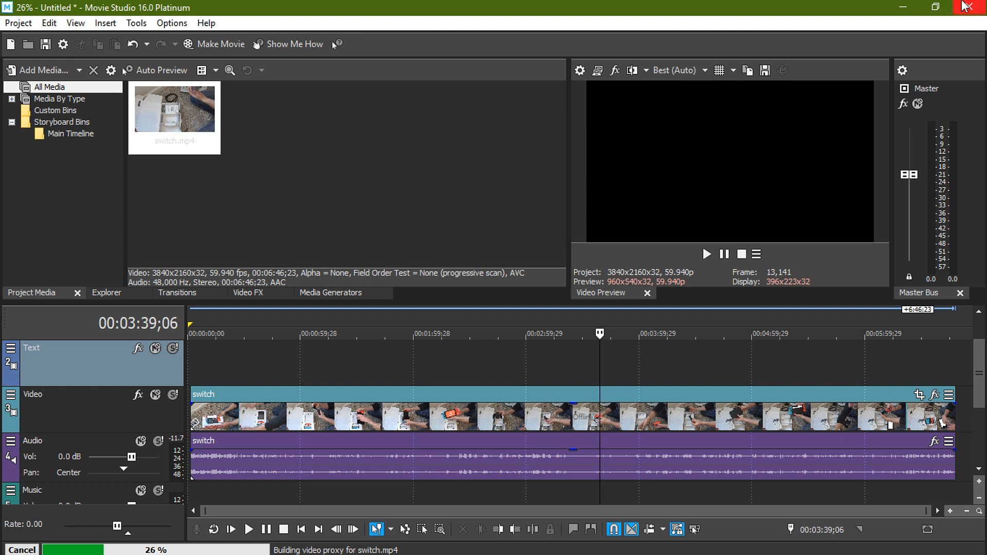
{"action": "mouse_move", "coordinate": [452, 284]}
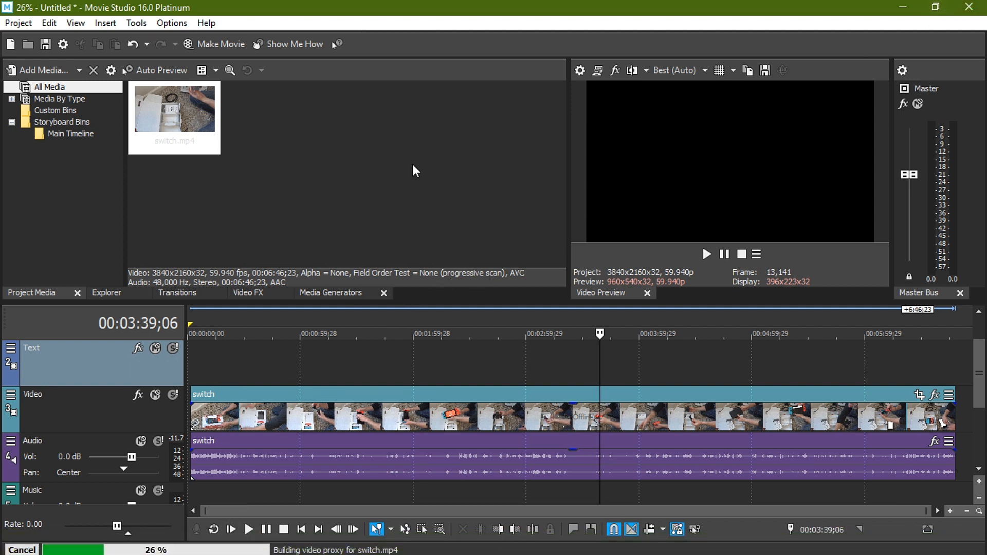
{"action": "mouse_move", "coordinate": [677, 69]}
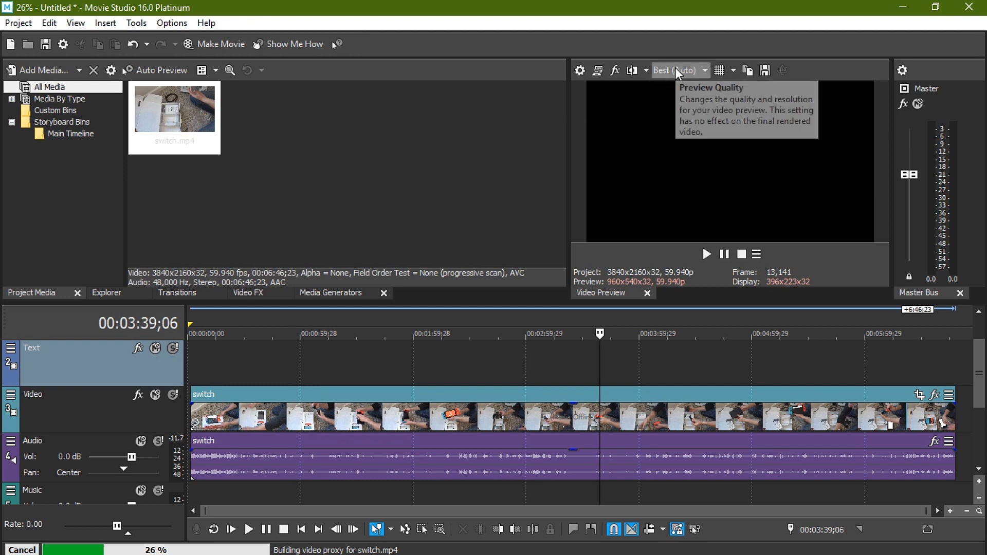
{"action": "left_click", "coordinate": [703, 70]}
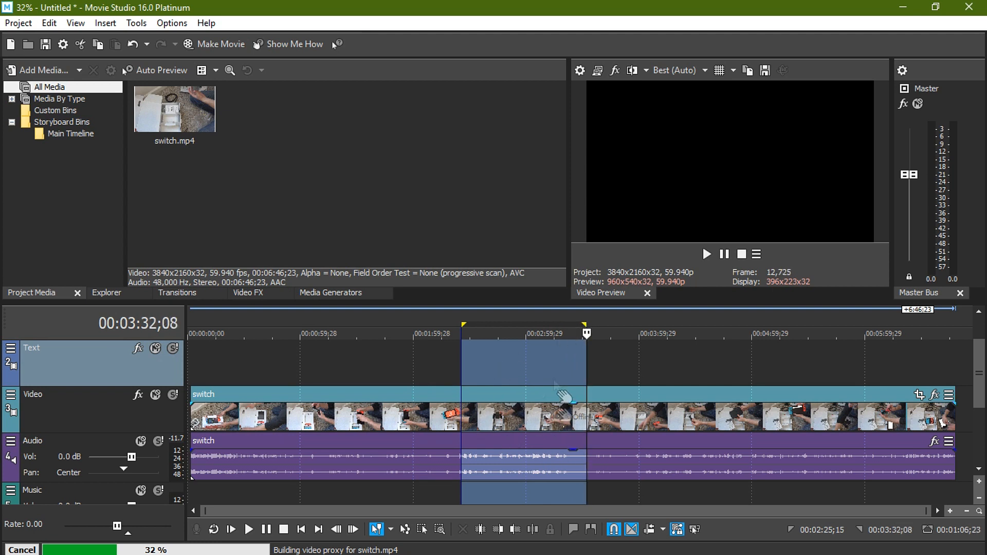
{"action": "mouse_move", "coordinate": [490, 322]}
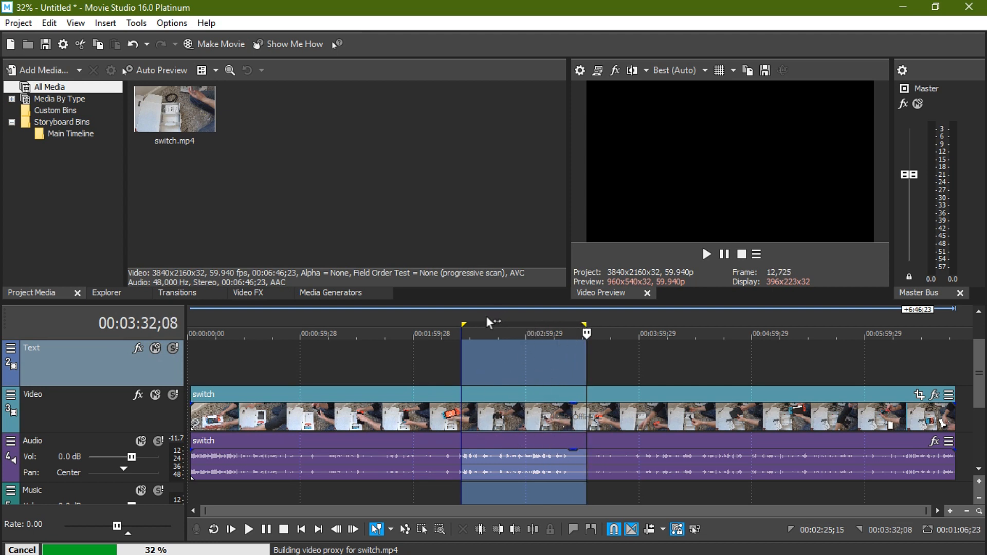
{"action": "mouse_move", "coordinate": [499, 328]}
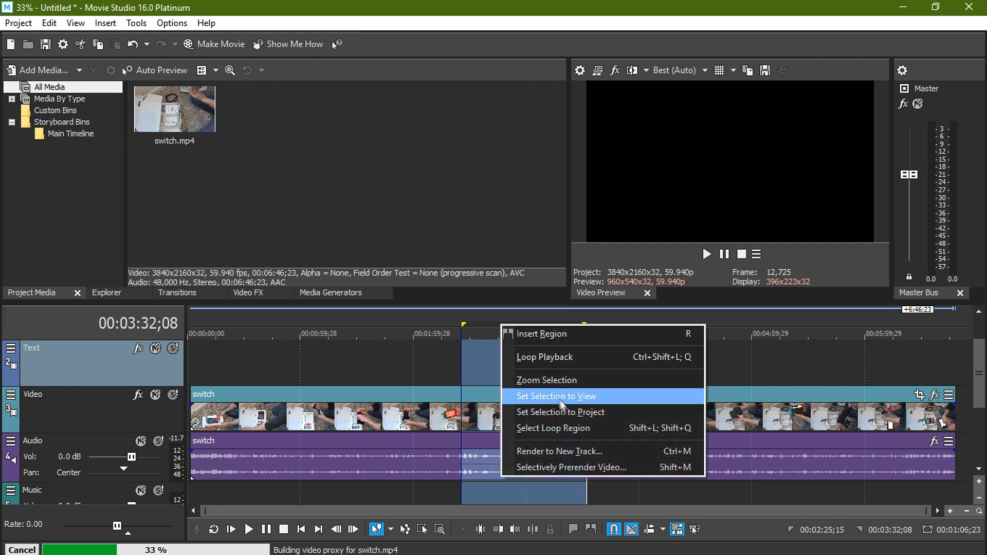
{"action": "mouse_move", "coordinate": [572, 451]}
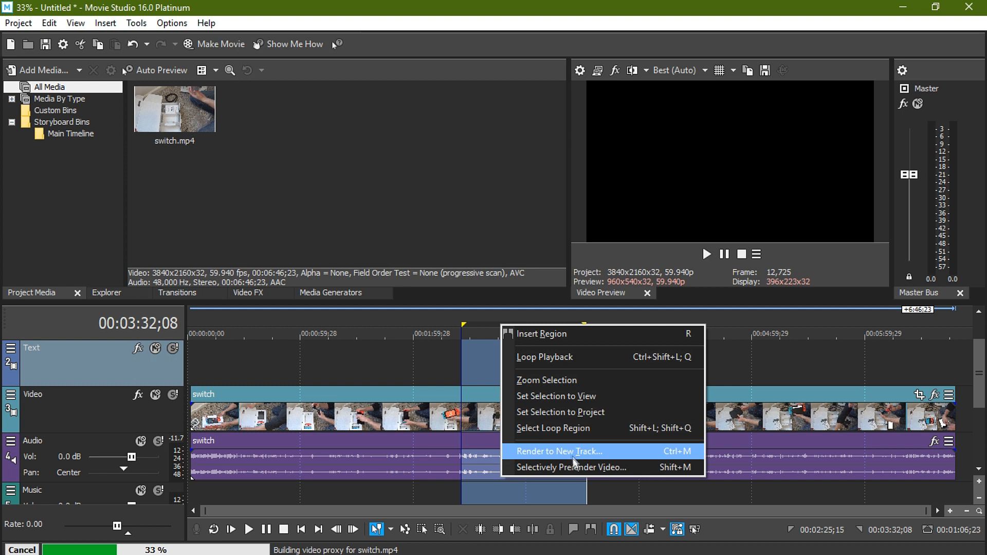
{"action": "mouse_move", "coordinate": [466, 322]}
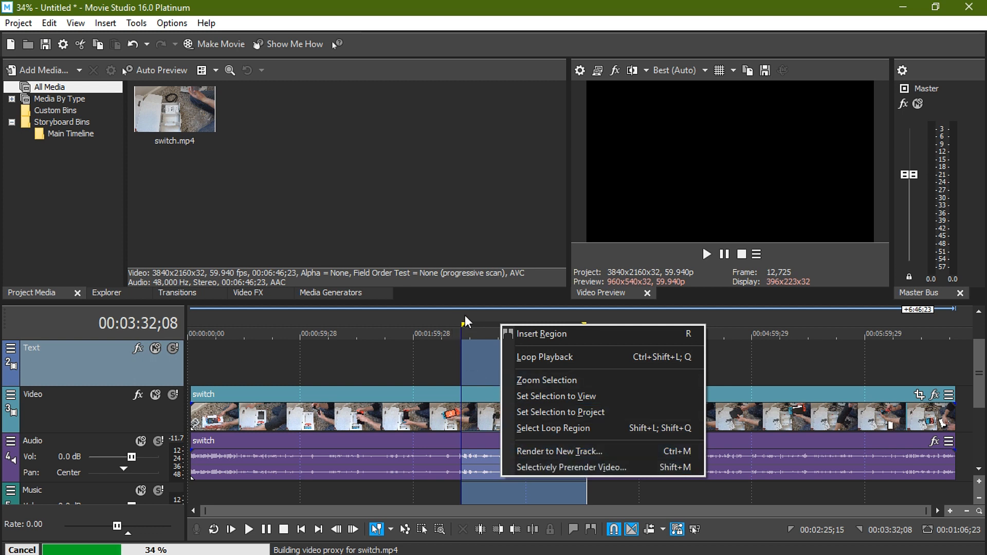
Step: Make the 00:02:25;15–00:03:32;08 selection the loop region
{"action": "left_click", "coordinate": [553, 428]}
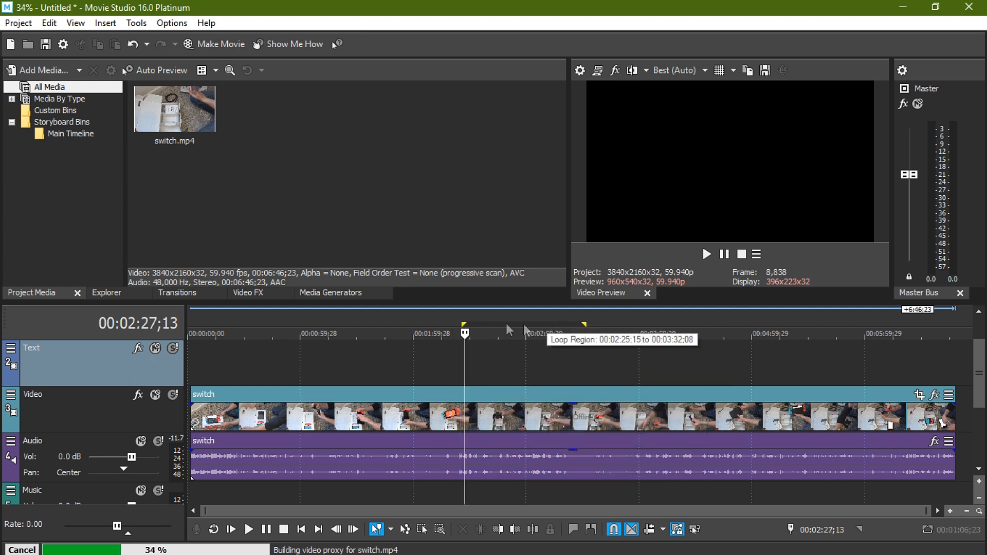
{"action": "mouse_move", "coordinate": [822, 136]}
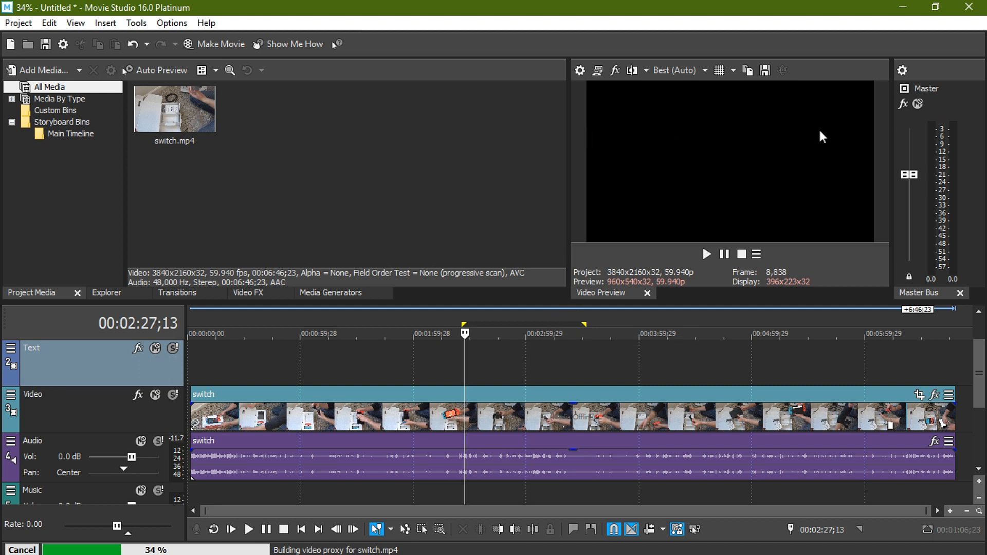
{"action": "mouse_move", "coordinate": [513, 360]}
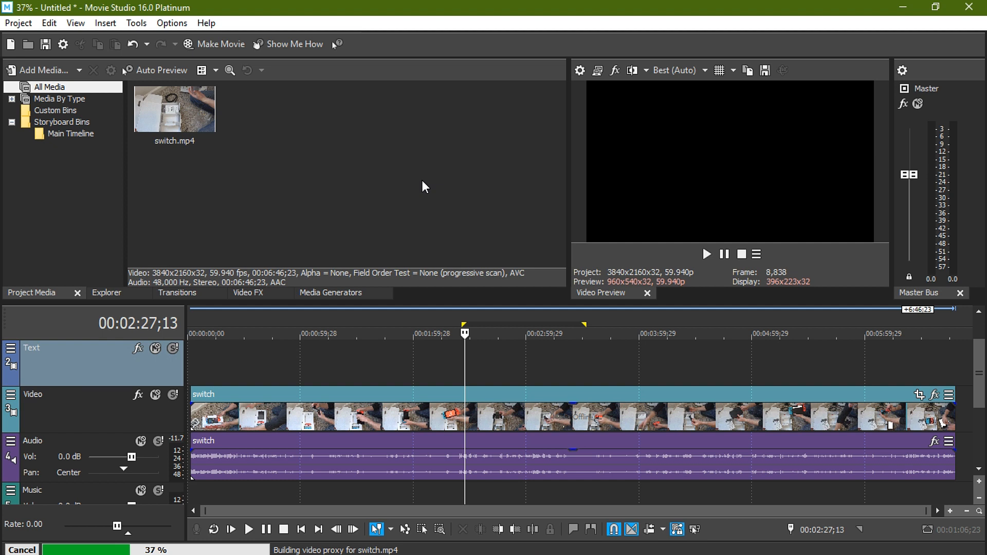
{"action": "mouse_move", "coordinate": [435, 228]}
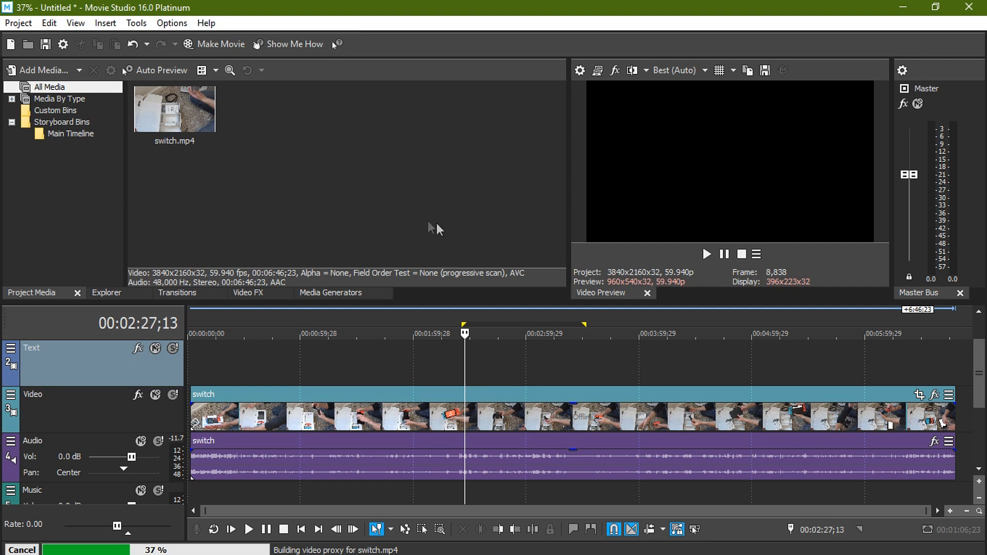
{"action": "mouse_move", "coordinate": [425, 187]}
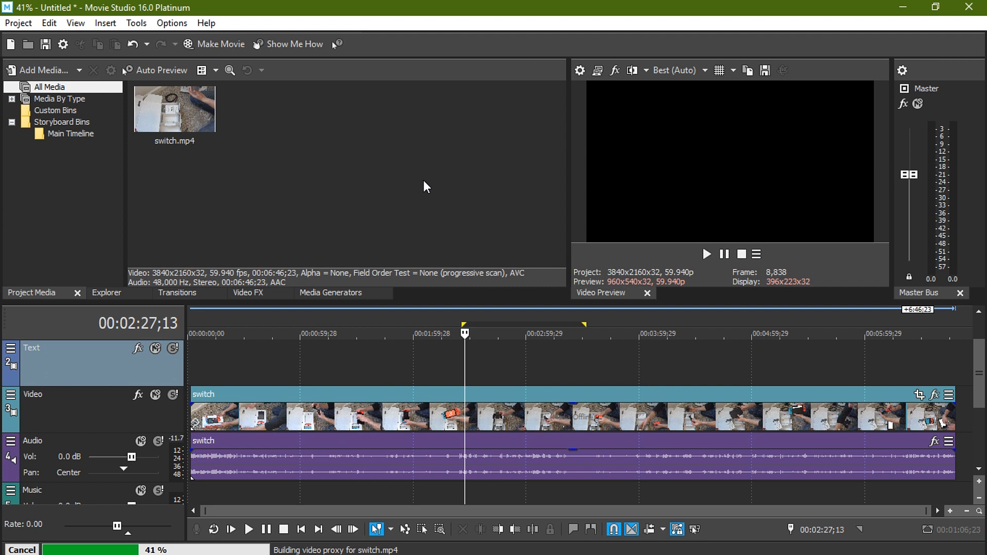
{"action": "mouse_move", "coordinate": [384, 174]}
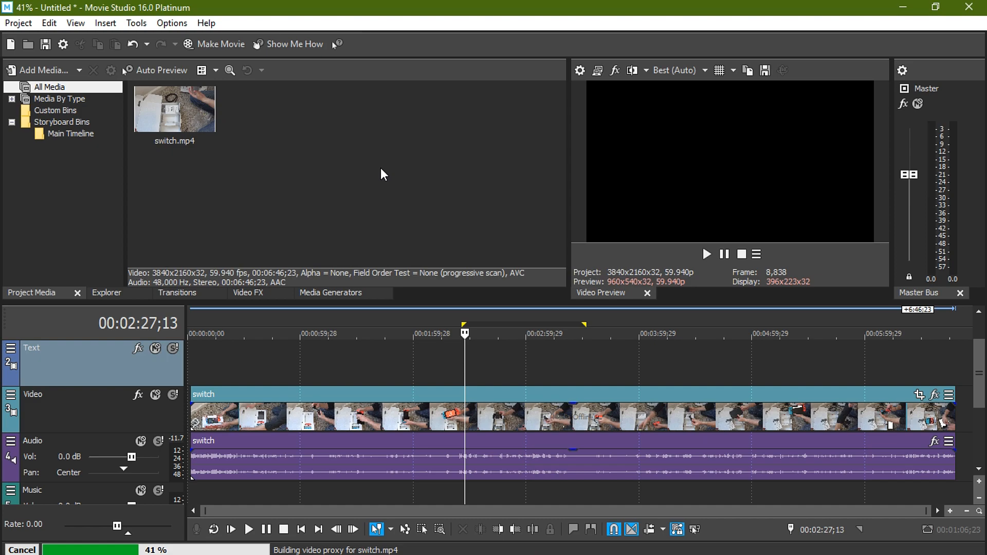